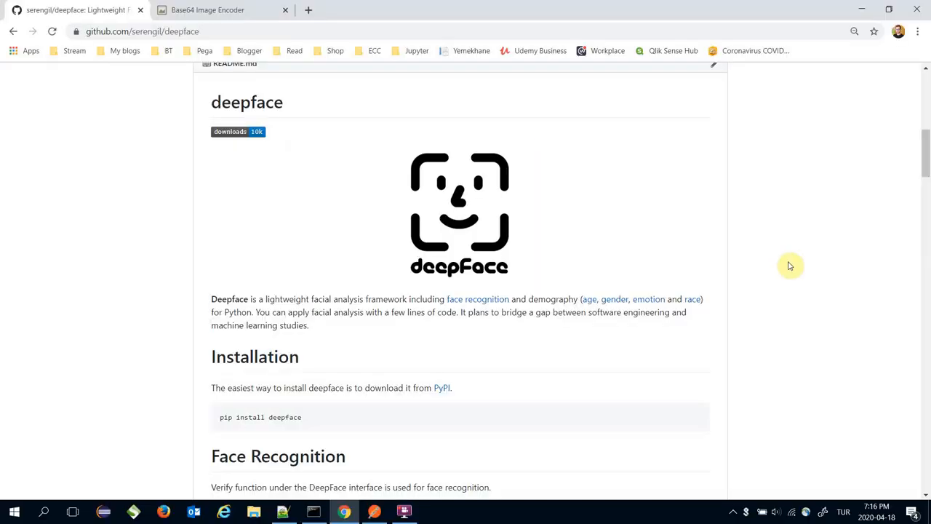
pyautogui.moveTo(297, 416)
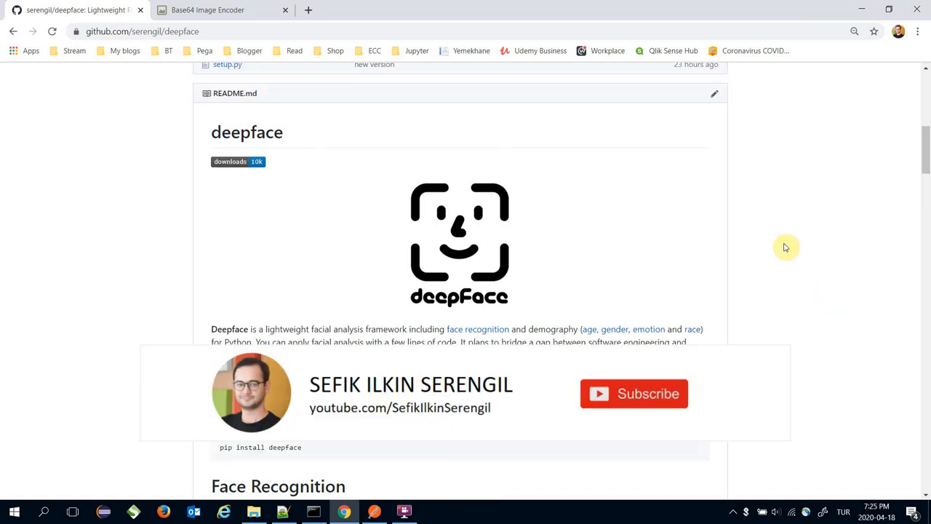
# Clone the serengil/deepface repository from GitHub onto the Desktop via git clone
pyautogui.scroll(3)
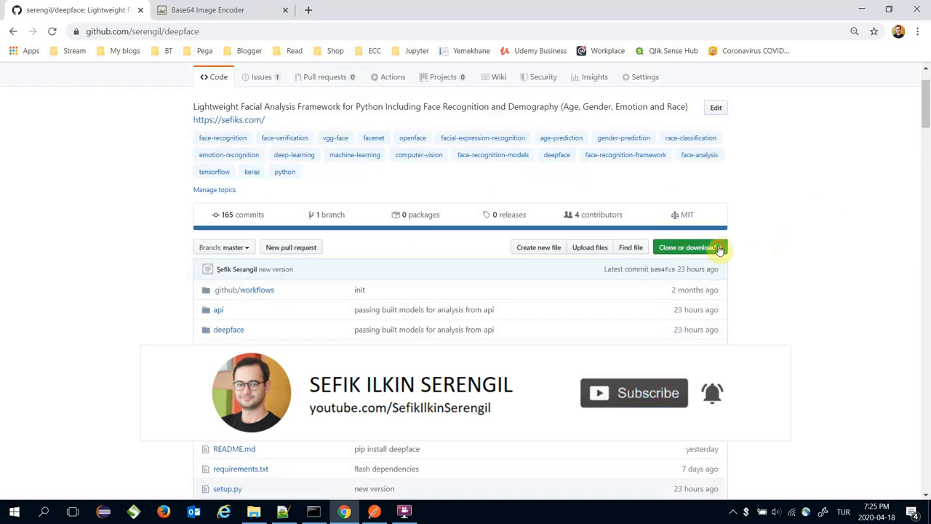
pyautogui.click(314, 512)
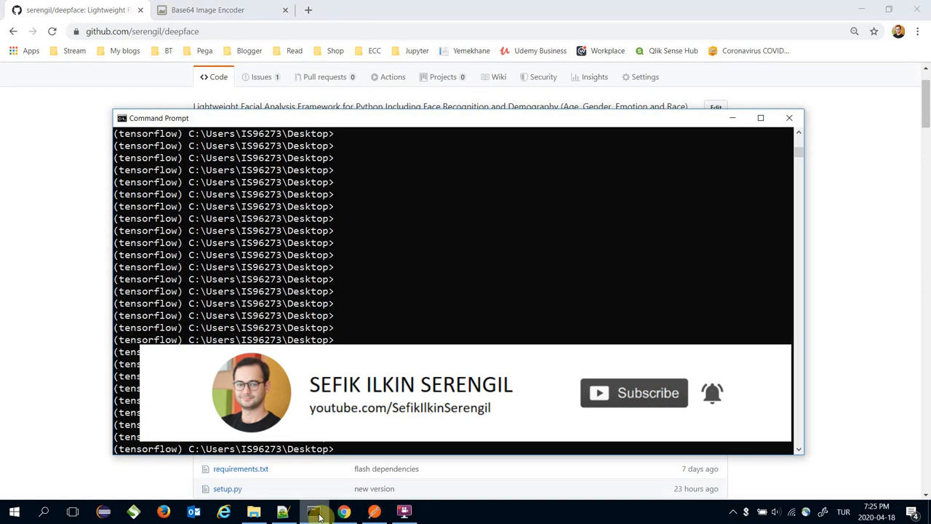
pyautogui.write('git clone https://github.com/serengil/deepface.git')
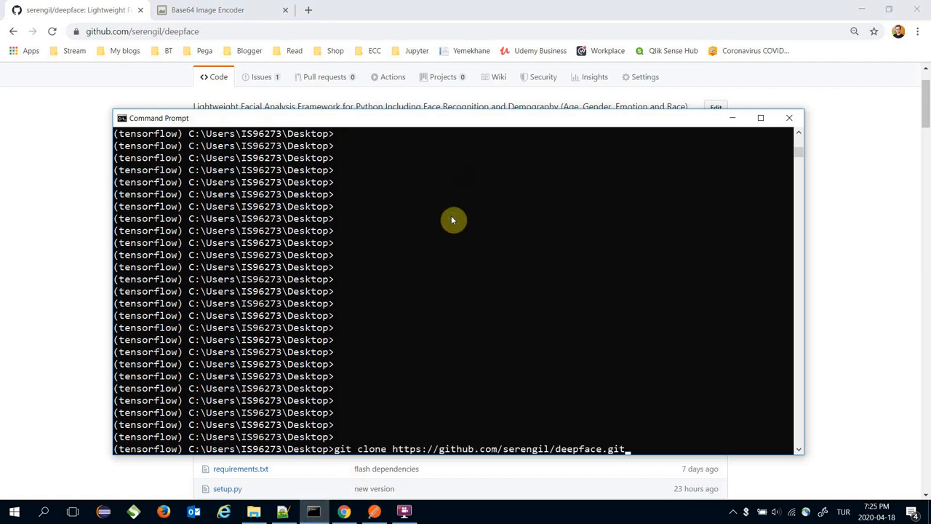
pyautogui.press('Return')
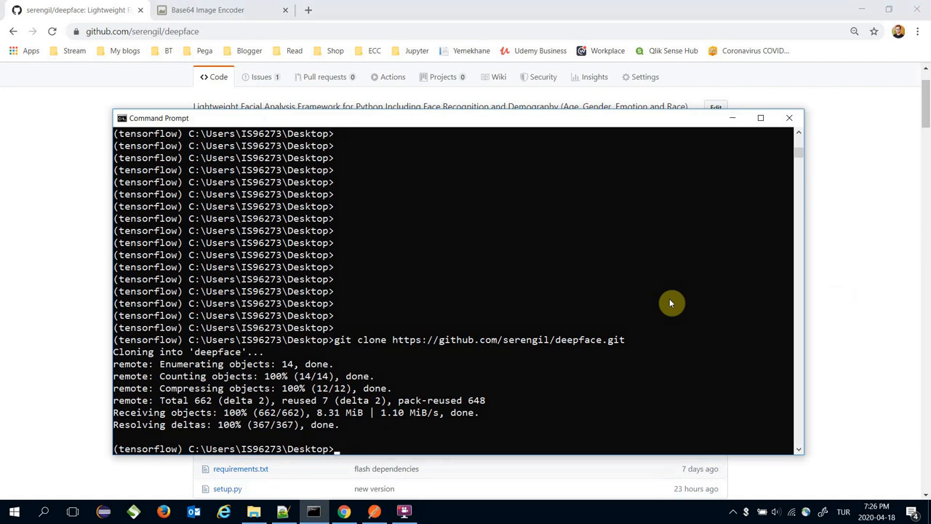
# Move into the deepface/api folder listing api.py and prepare the python api.py command
pyautogui.write('cd d')
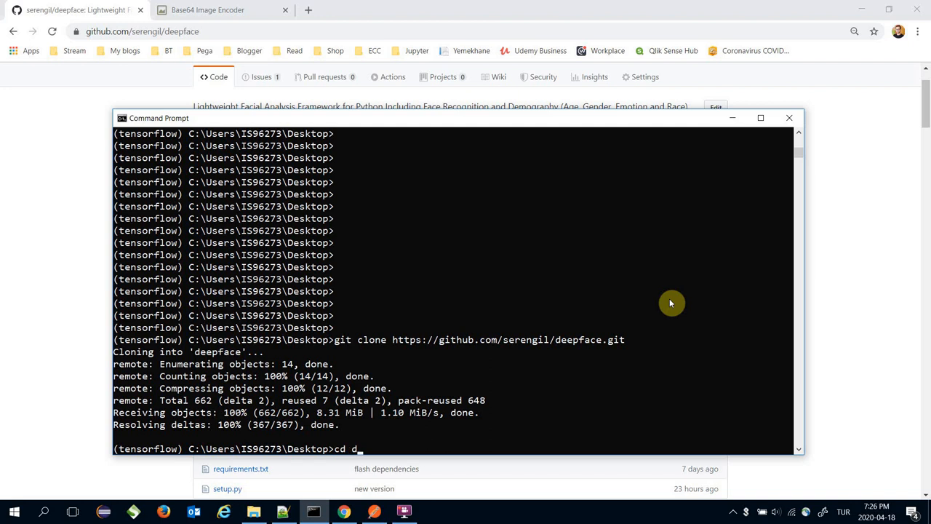
pyautogui.press('Return')
pyautogui.write('cd')
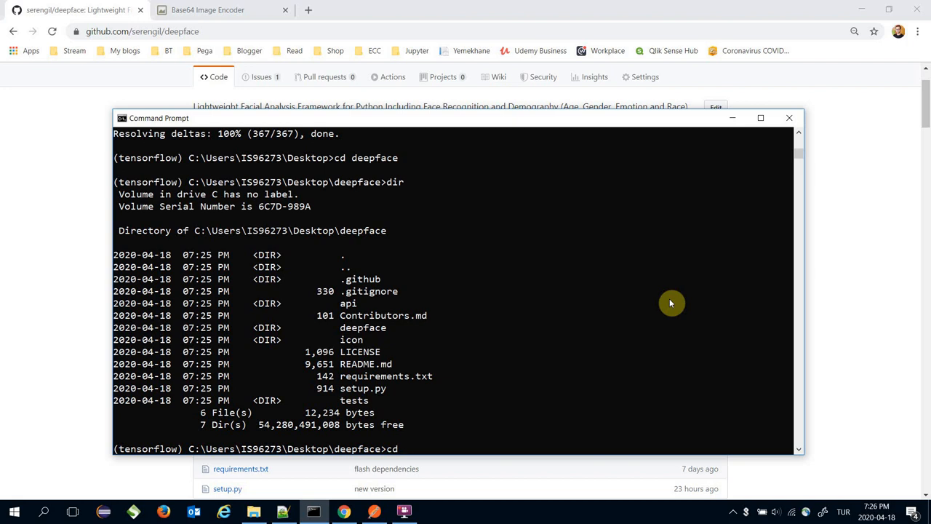
pyautogui.write('api')
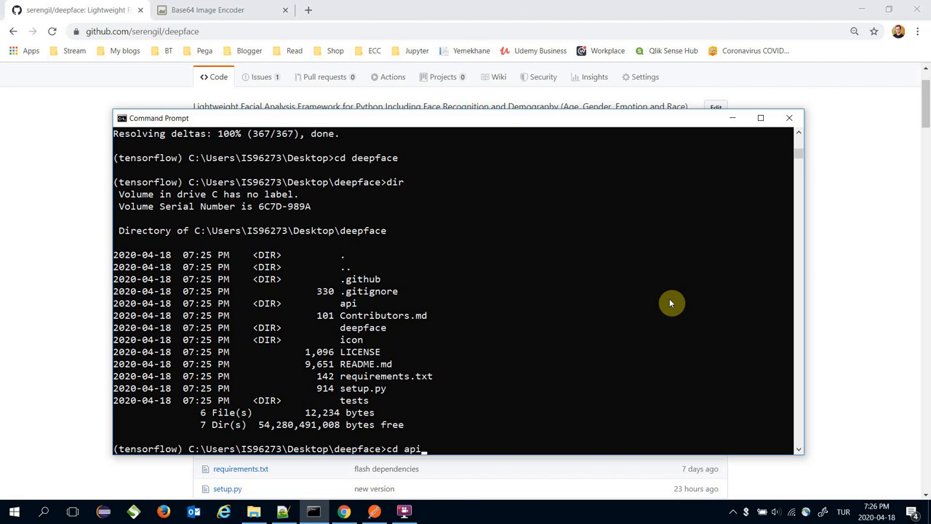
pyautogui.press('Return')
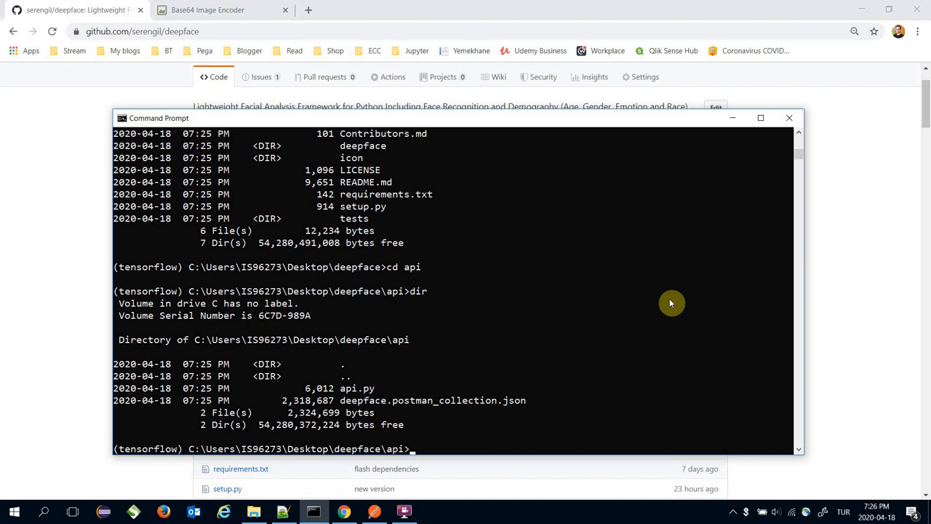
pyautogui.doubleClick(357, 387)
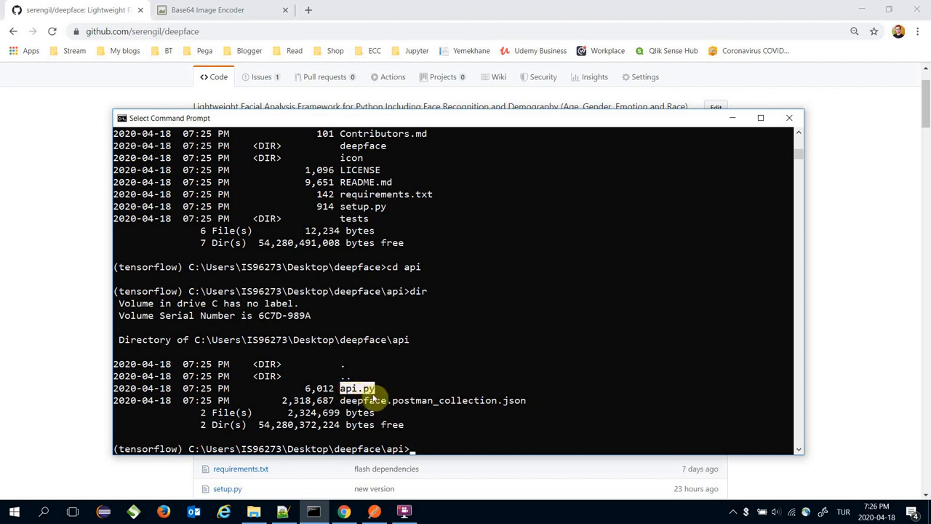
pyautogui.moveTo(492, 433)
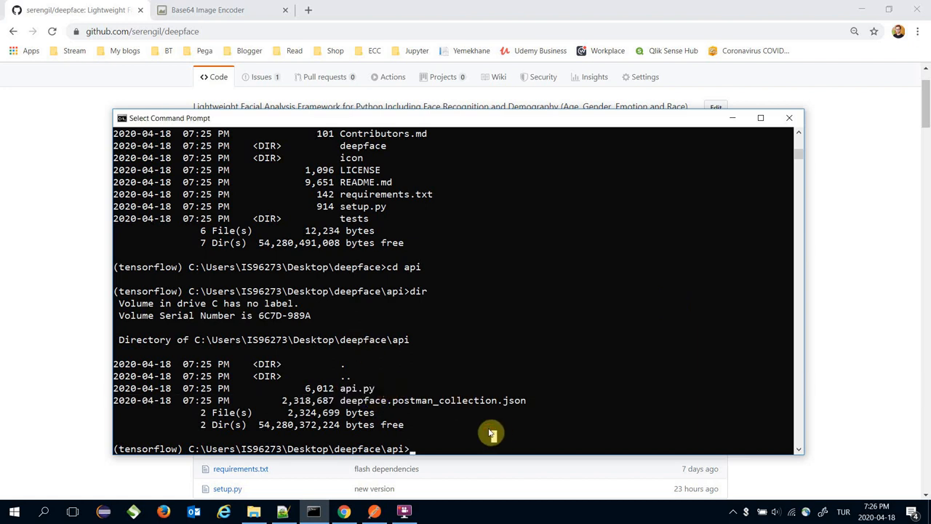
pyautogui.write('python api.')
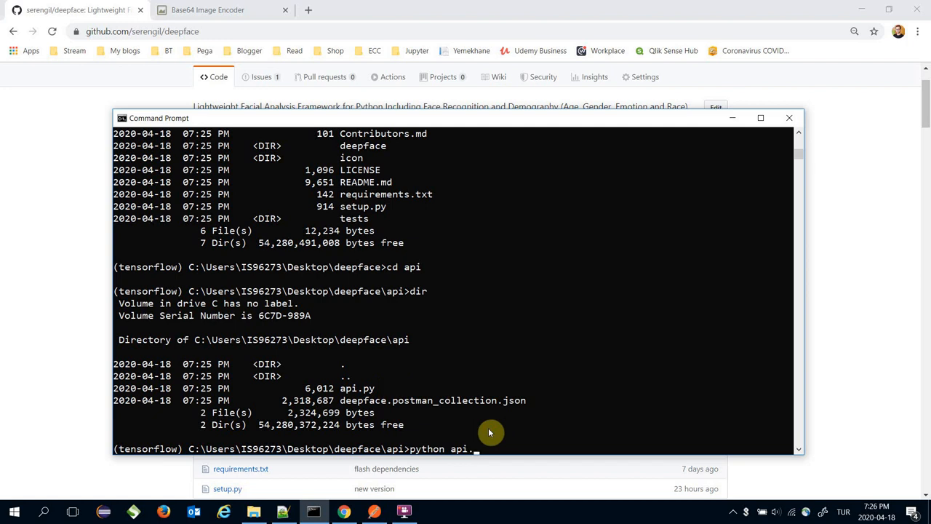
pyautogui.press('Return')
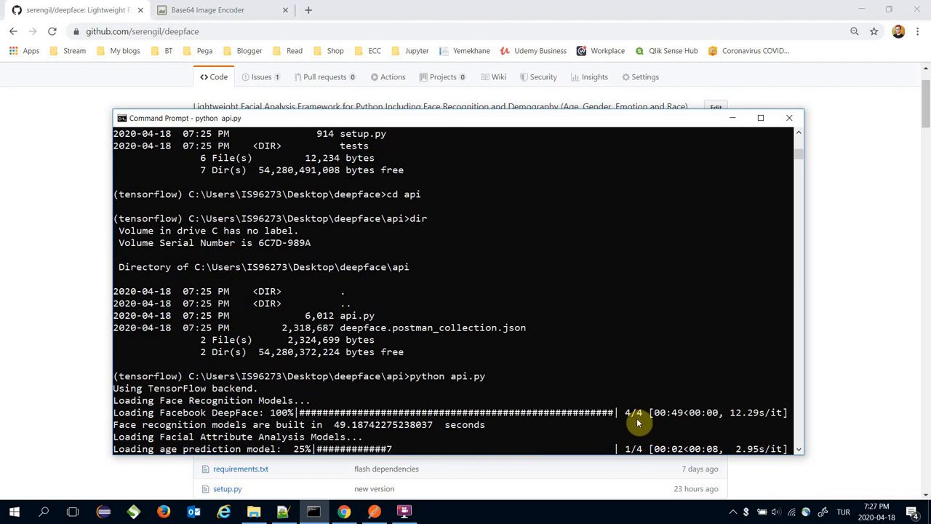
pyautogui.moveTo(519, 425)
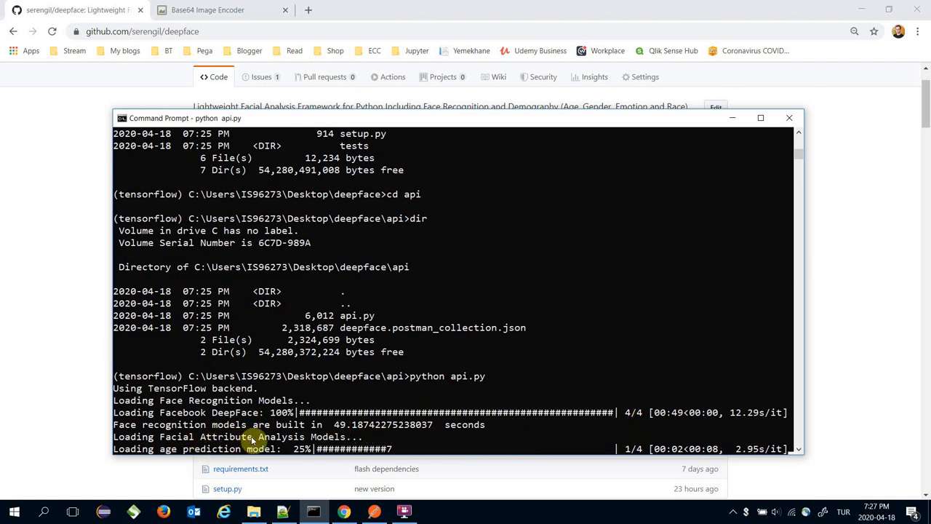
pyautogui.moveTo(668, 439)
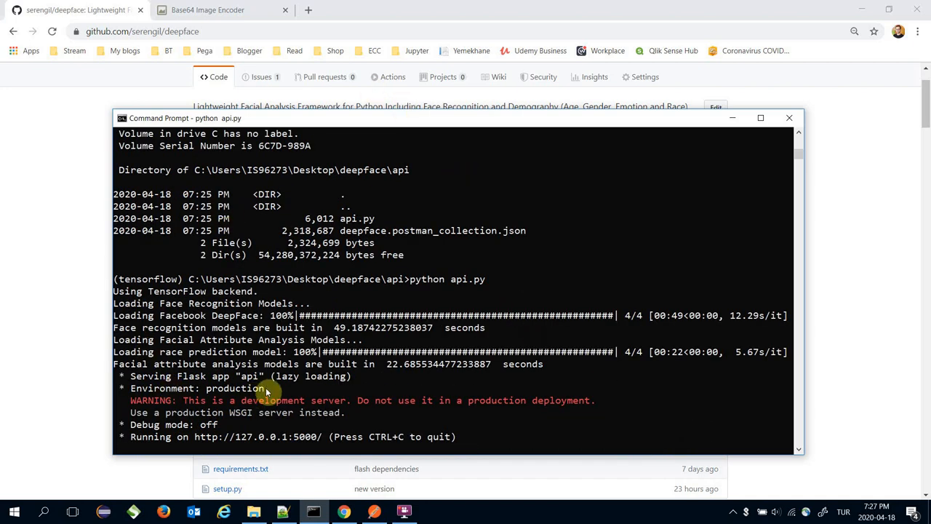
pyautogui.moveTo(197, 440)
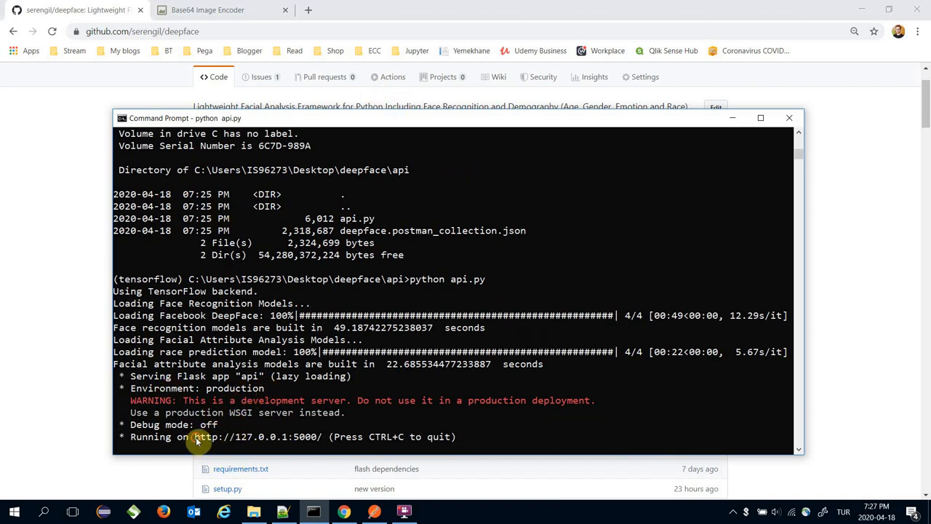
pyautogui.moveTo(305, 422)
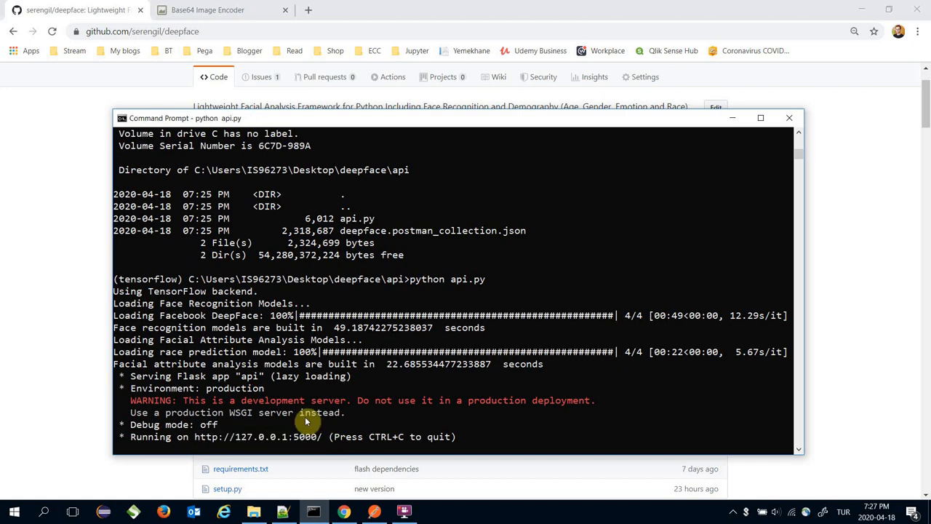
# Load 127.0.0.1:5000 in a new Chrome tab to see Hello, world!, then switch to Postman
pyautogui.click(454, 9)
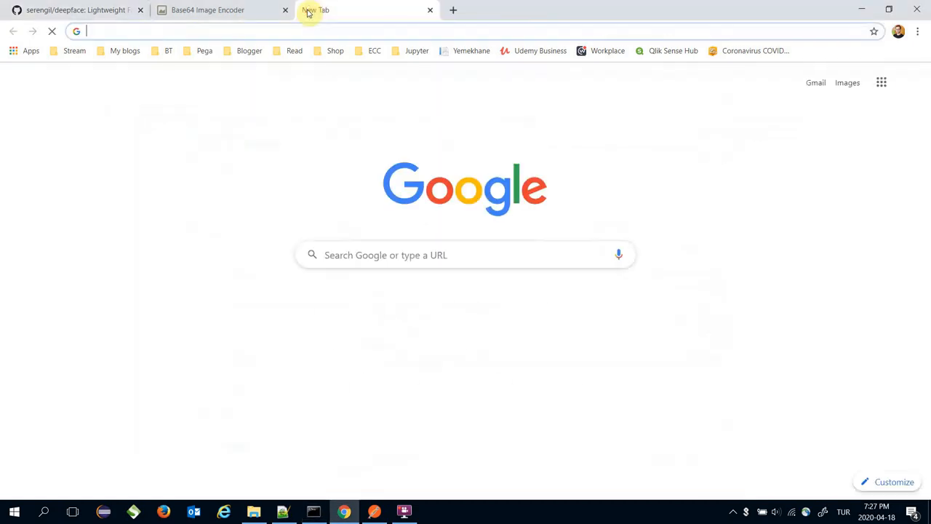
pyautogui.write('127.0.0.1:5000')
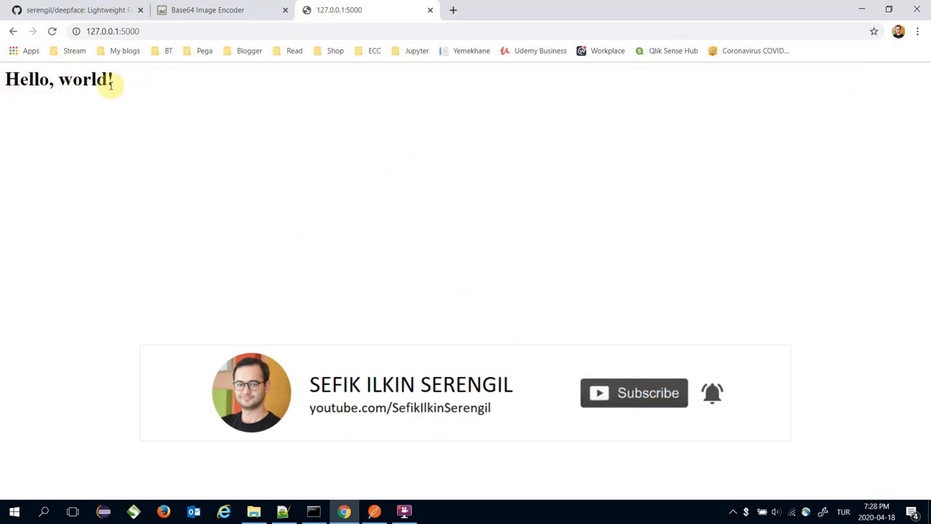
pyautogui.click(374, 512)
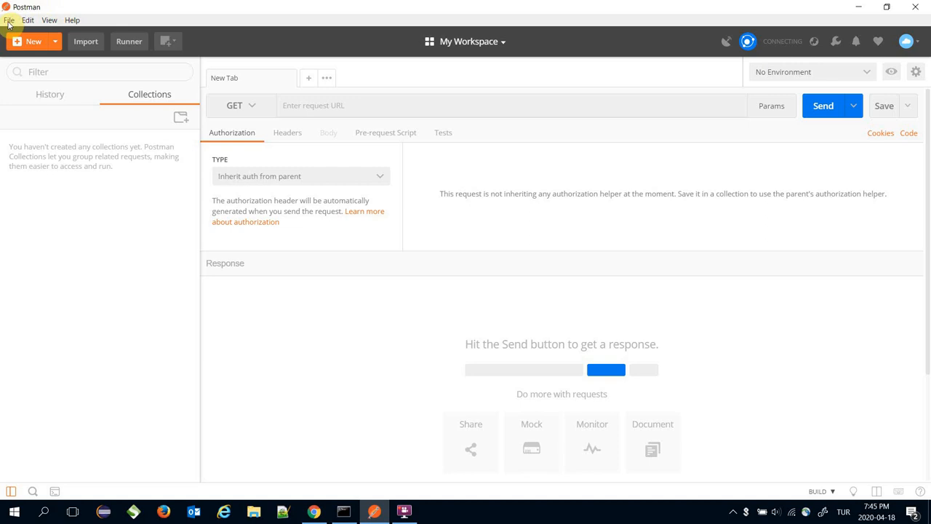
# Import deepface.postman_collection.json from Desktop/deepface/api via File > Import
pyautogui.click(8, 20)
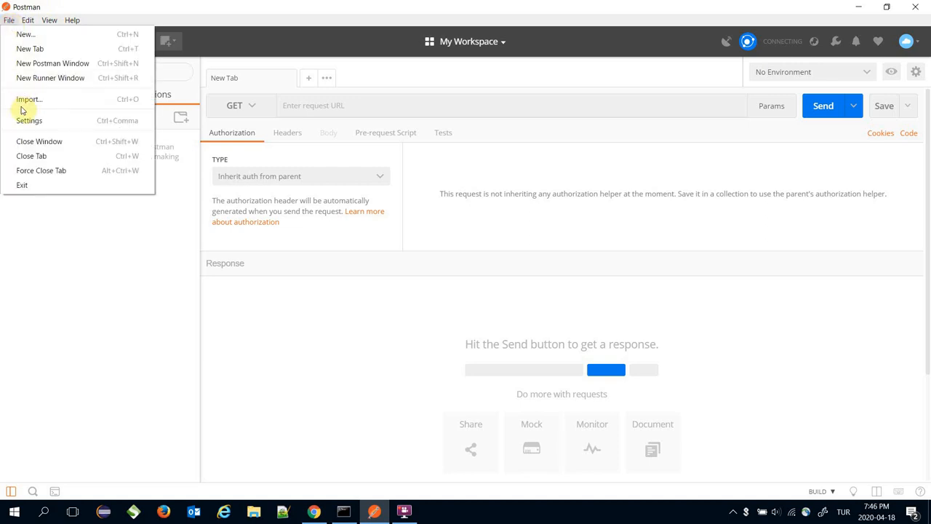
pyautogui.click(29, 99)
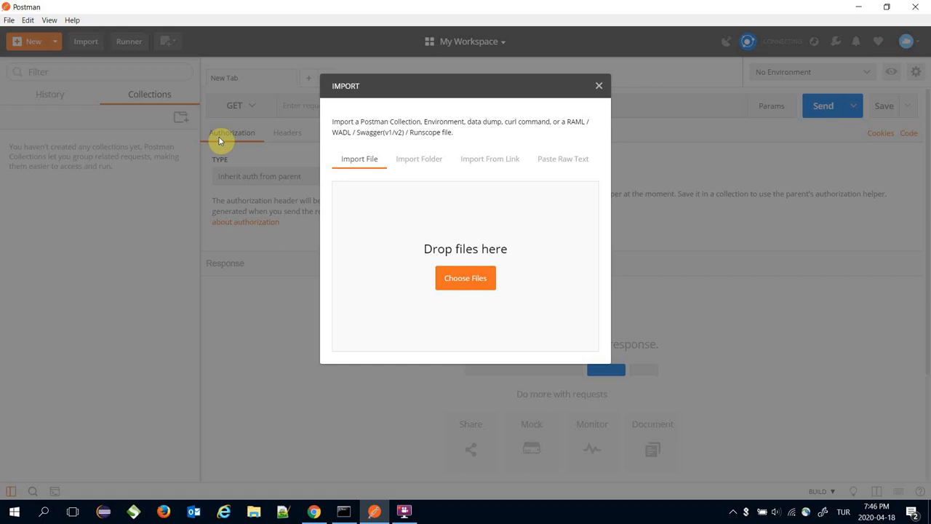
pyautogui.click(466, 276)
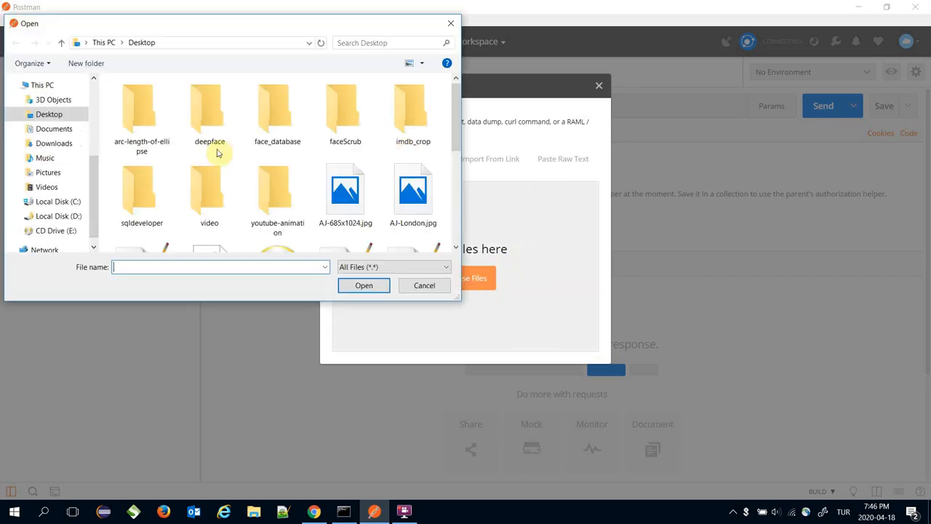
pyautogui.doubleClick(209, 113)
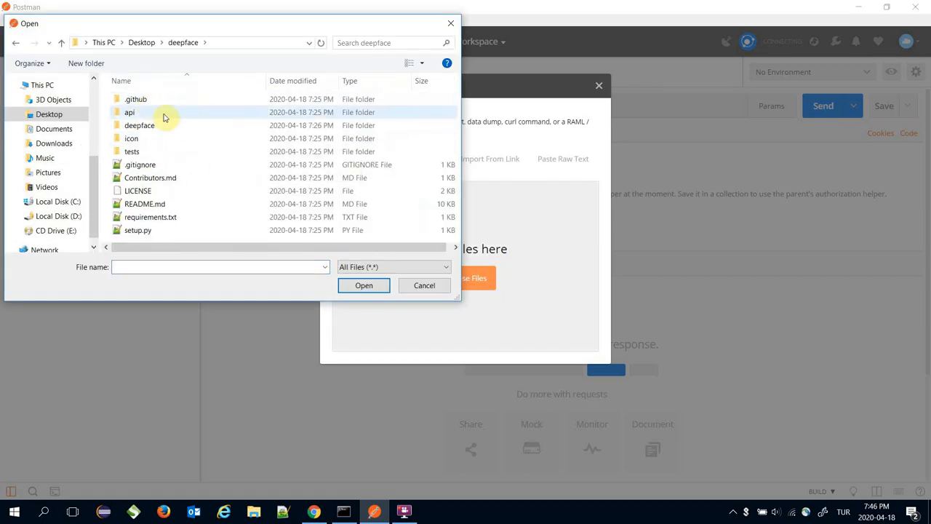
pyautogui.doubleClick(129, 112)
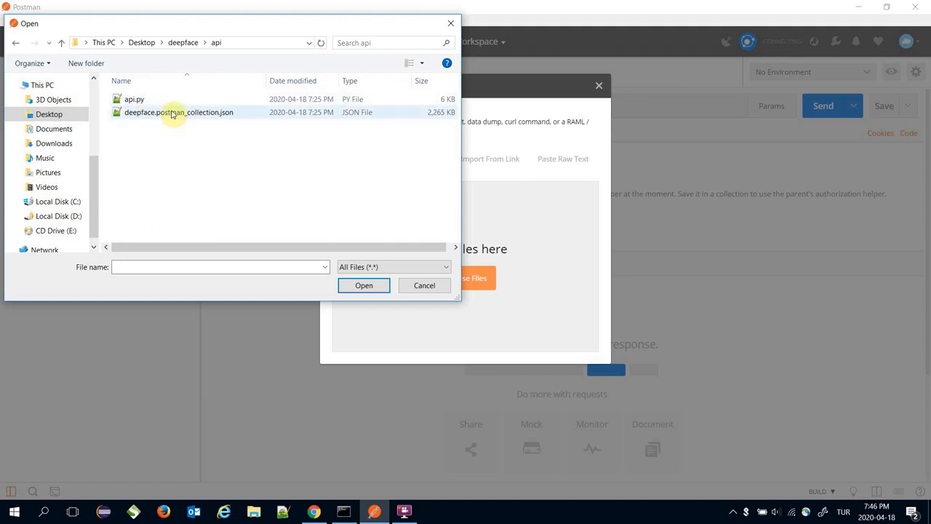
pyautogui.click(425, 286)
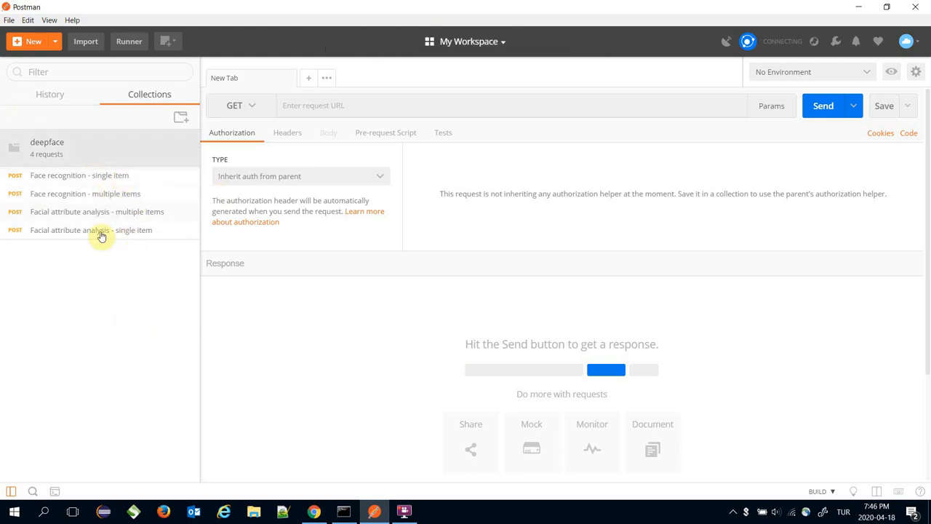
pyautogui.moveTo(430, 253)
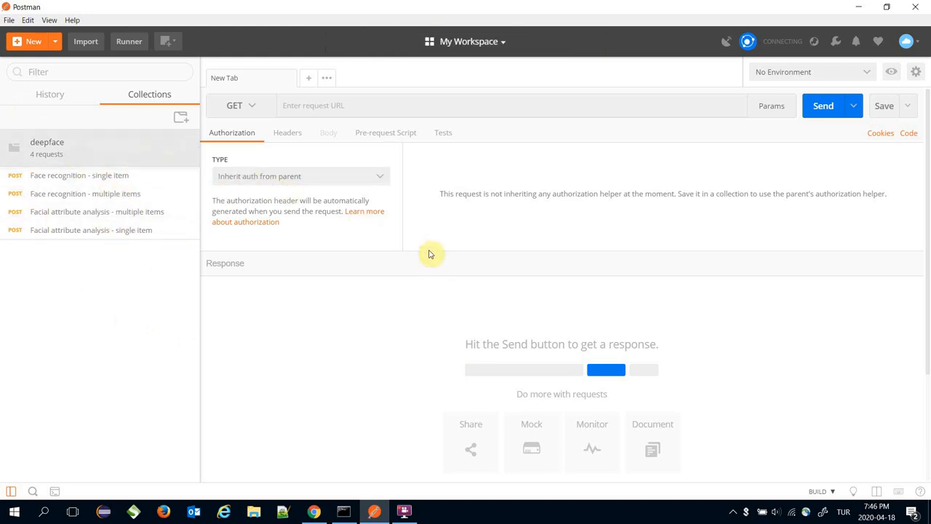
pyautogui.moveTo(113, 178)
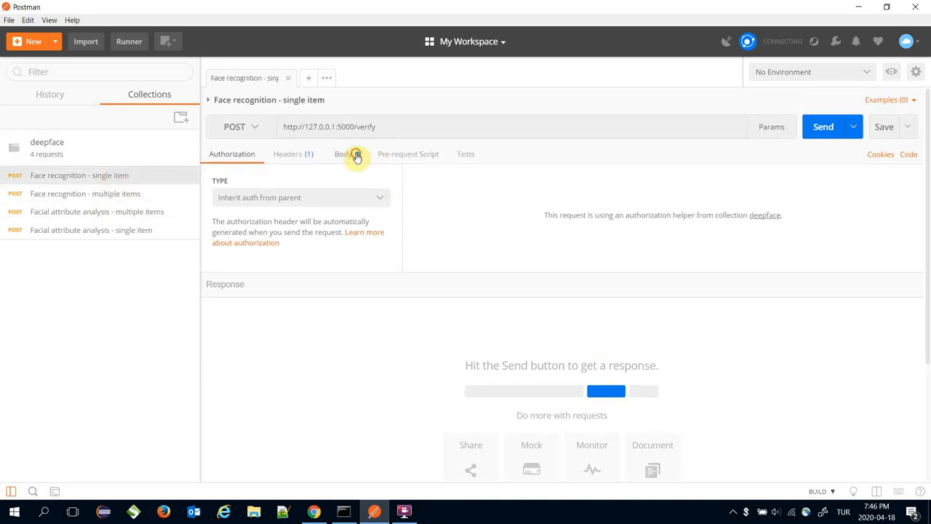
# Send the 'Face recognition - single item' POST to 127.0.0.1:5000/verify and get 200 OK distances
pyautogui.click(344, 154)
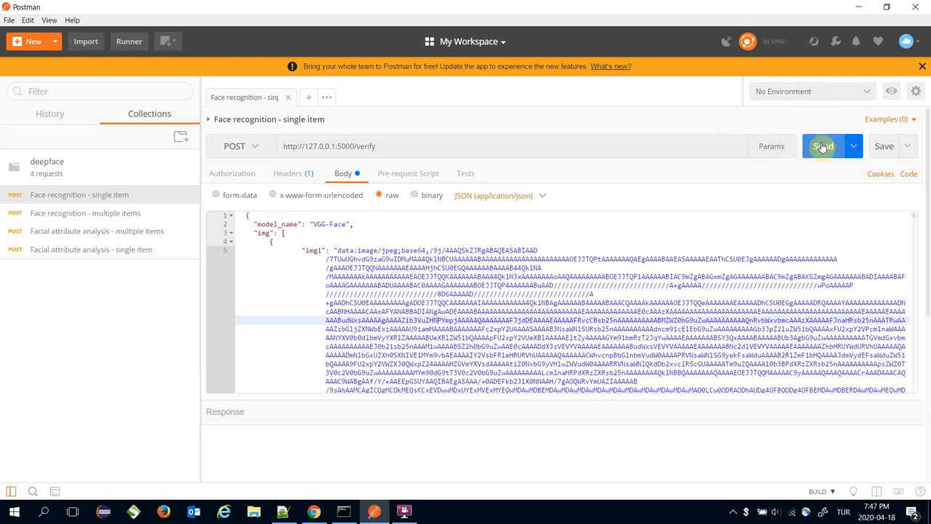
pyautogui.click(824, 146)
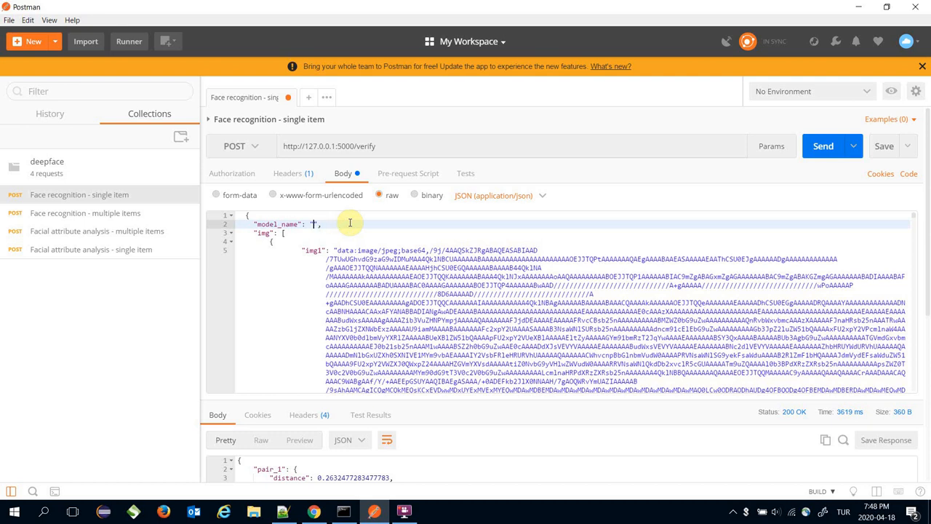
# Resend verify with model_name "Facenet" for verified true, then select 'Facial attribute analysis - single item'
pyautogui.write('Facenet')
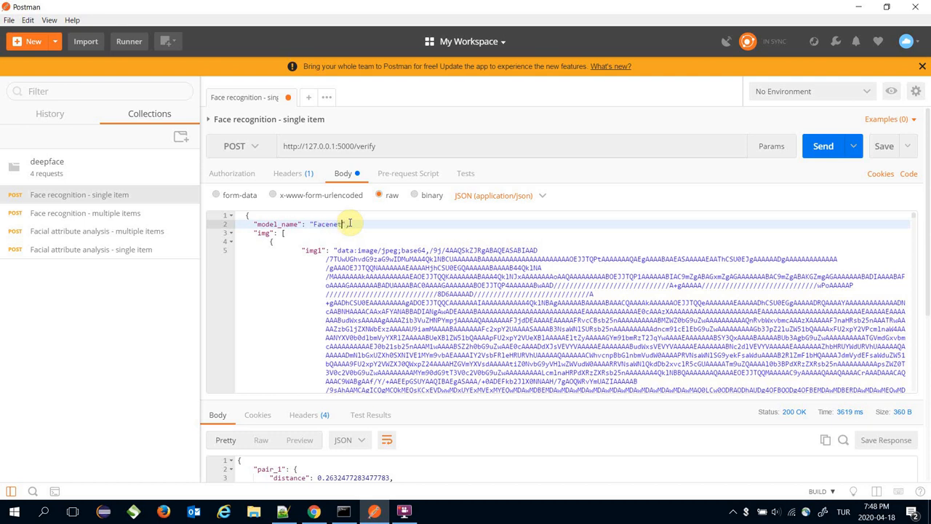
pyautogui.click(823, 146)
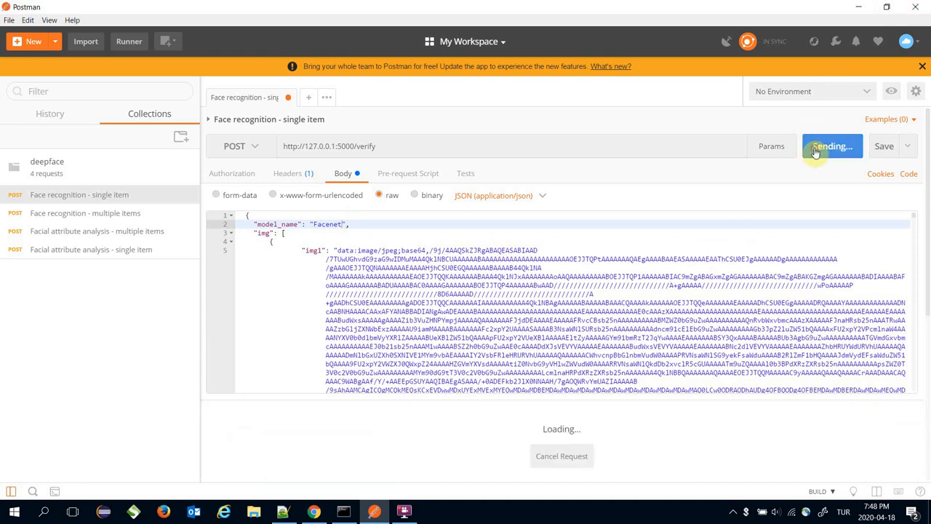
pyautogui.moveTo(355, 502)
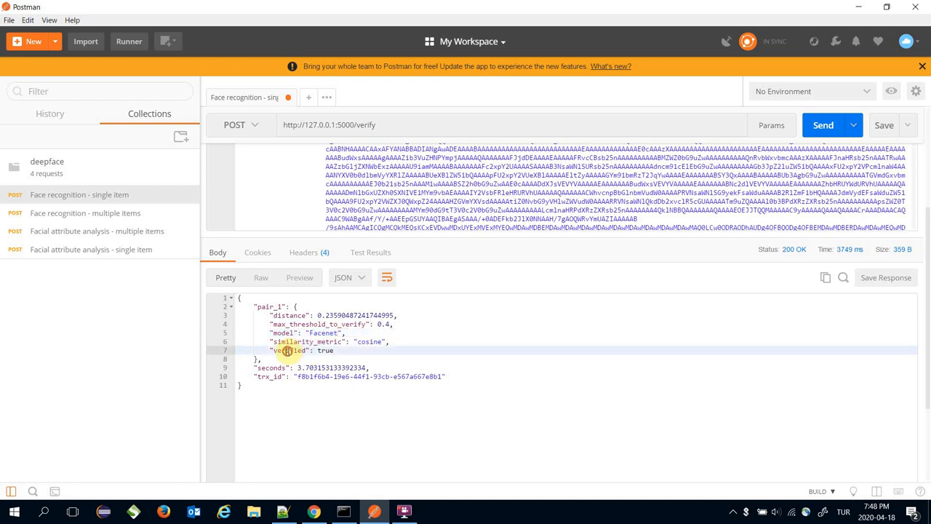
pyautogui.click(308, 96)
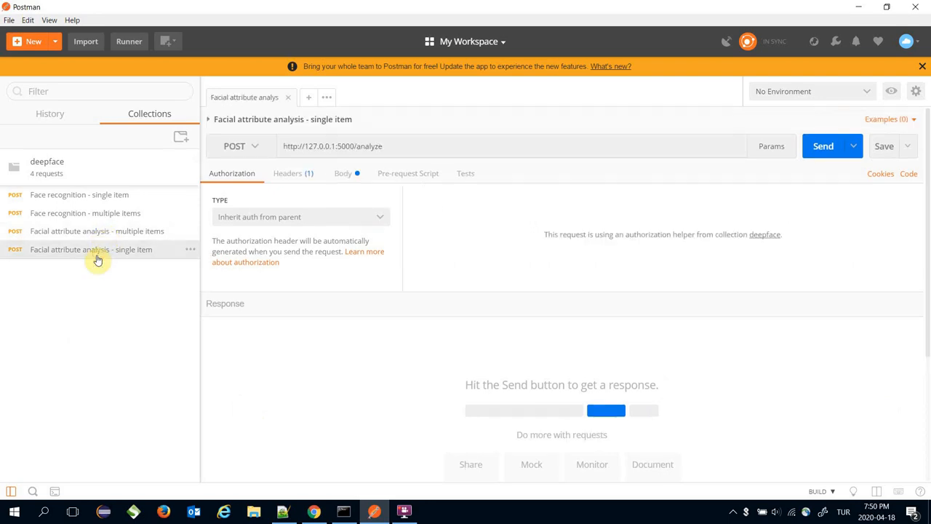
# Send the analyze request to 127.0.0.1:5000/analyze and review age, emotion, gender and race results
pyautogui.click(343, 173)
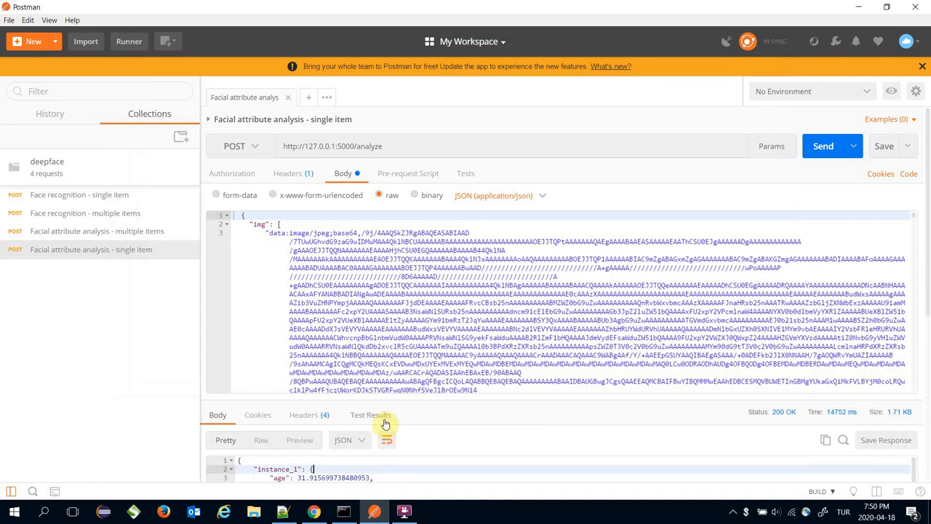
pyautogui.scroll(-3)
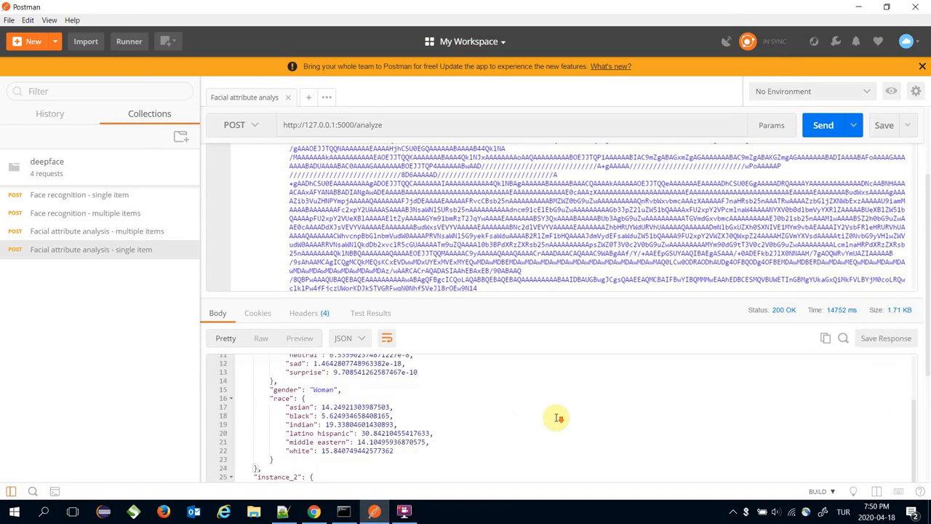
pyautogui.scroll(-3)
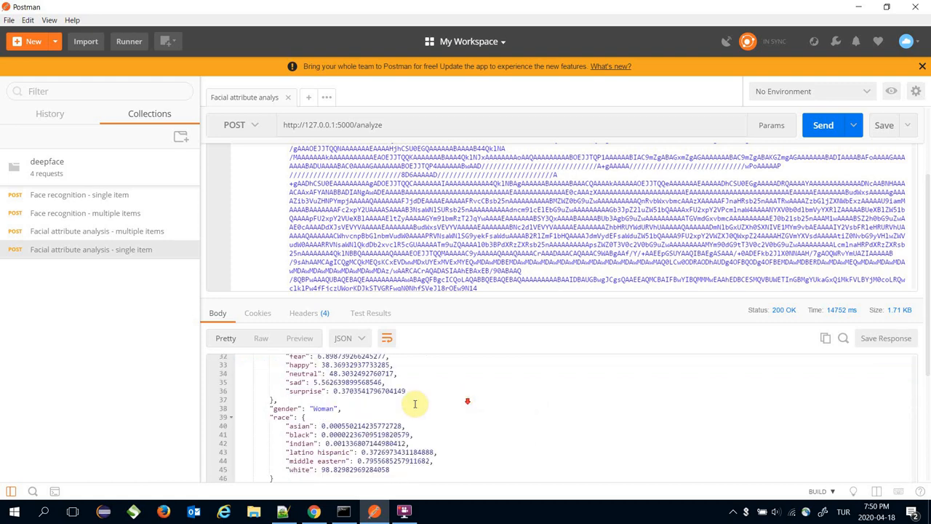